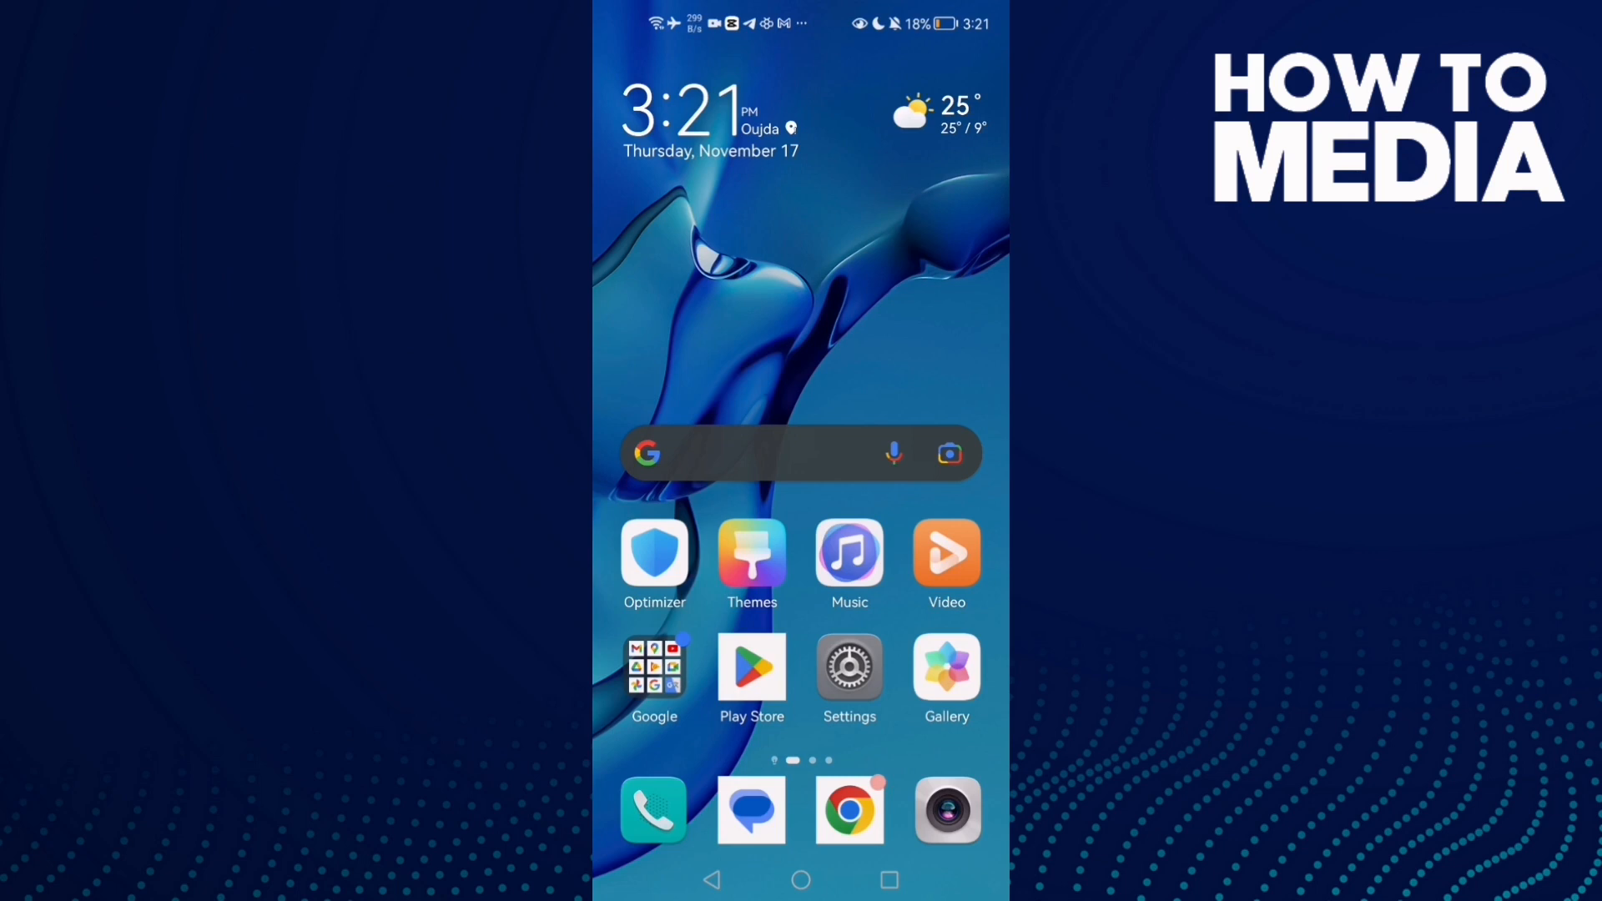
# - Open the phone's Settings from the home screen to reach the Apps search
pyautogui.click(850, 670)
pyautogui.write('tele')
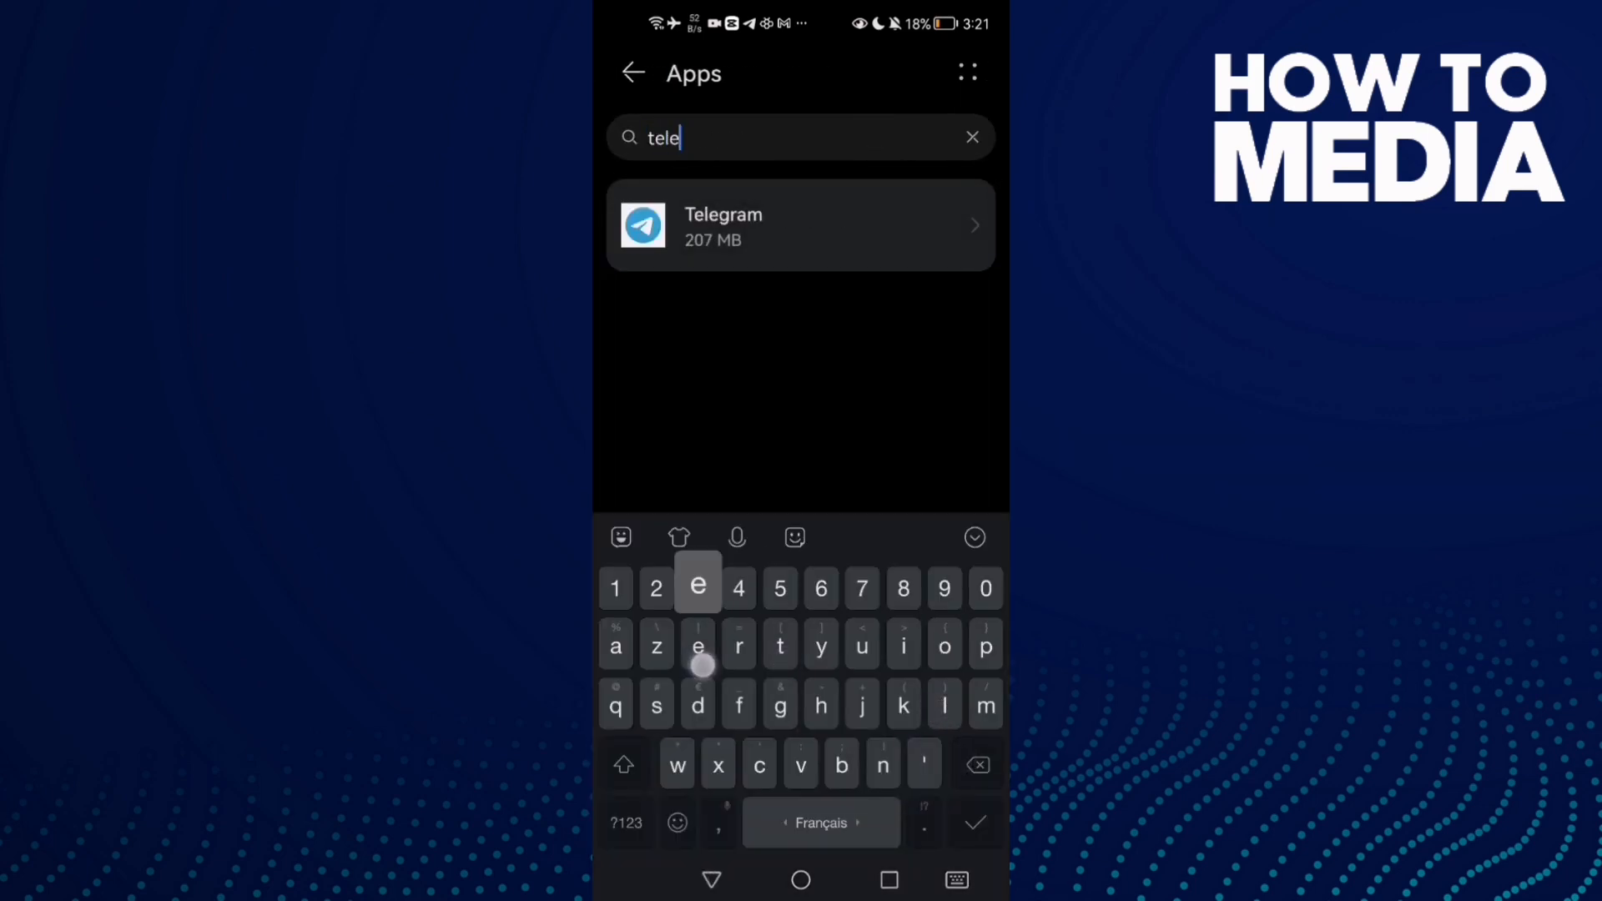
# - Review Telegram's Data usage (mobile data shown Not allowed) and return to its App info
pyautogui.click(800, 224)
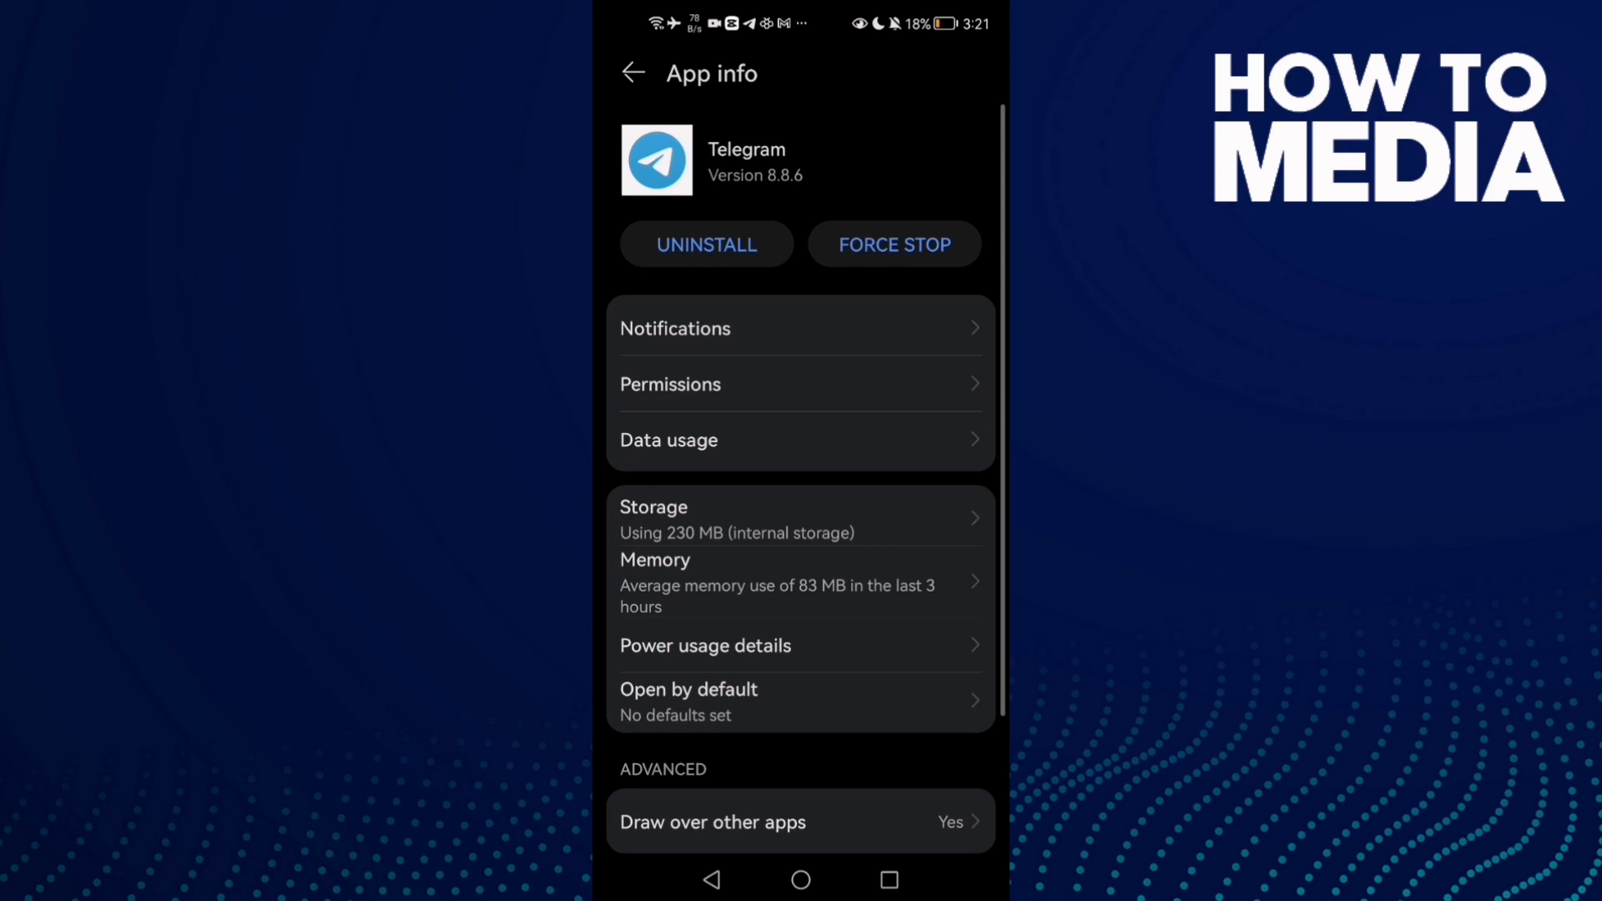
pyautogui.click(761, 439)
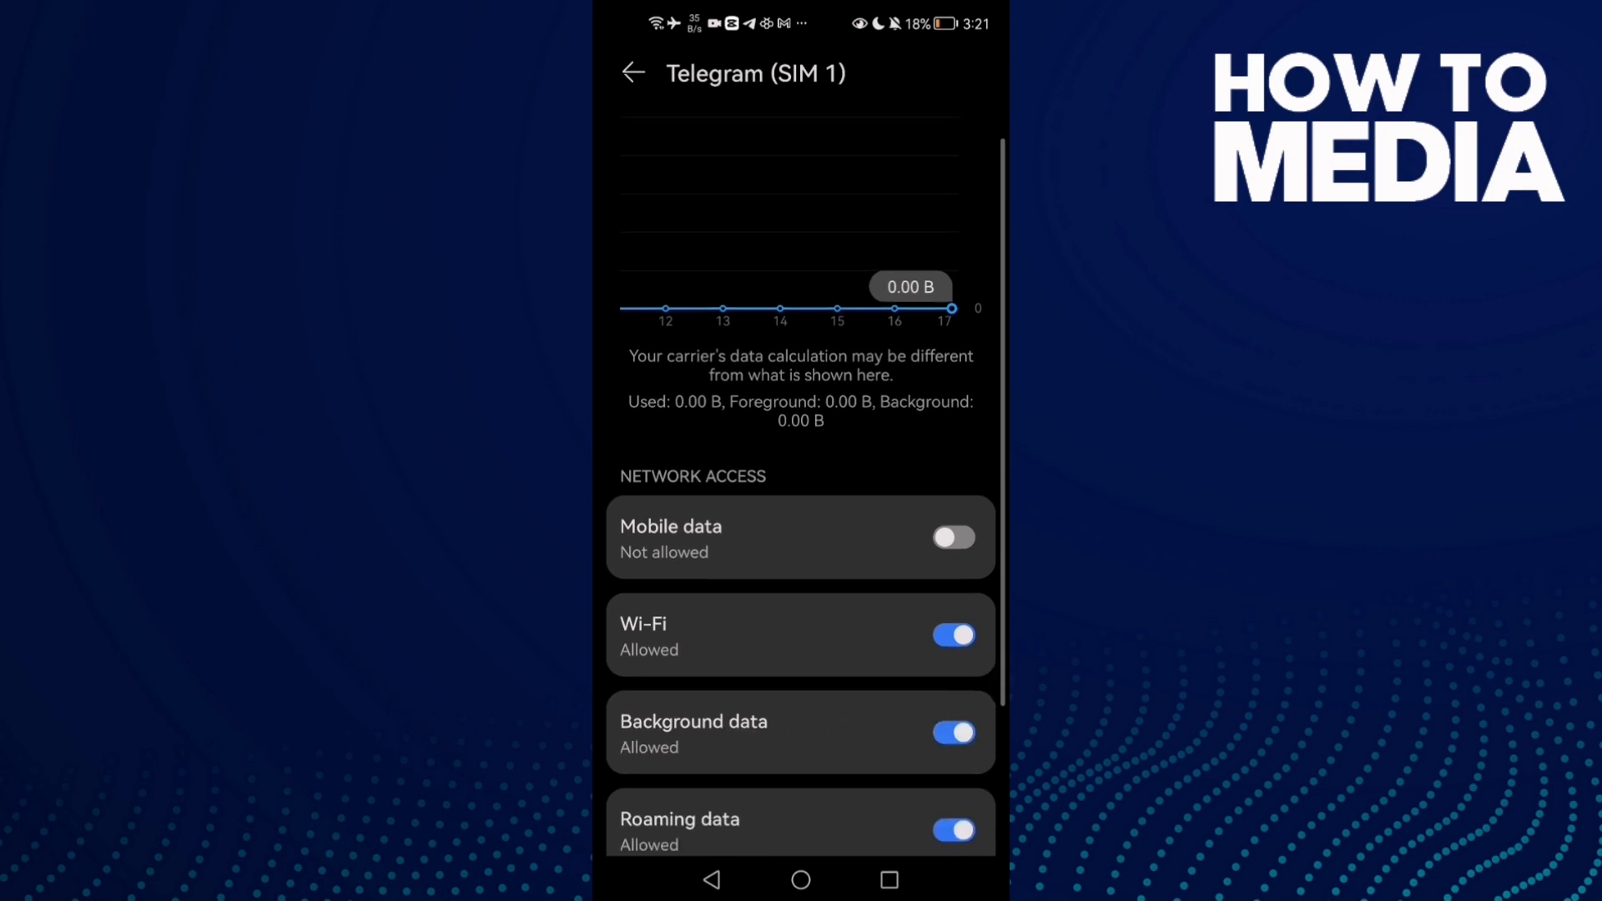
pyautogui.click(632, 72)
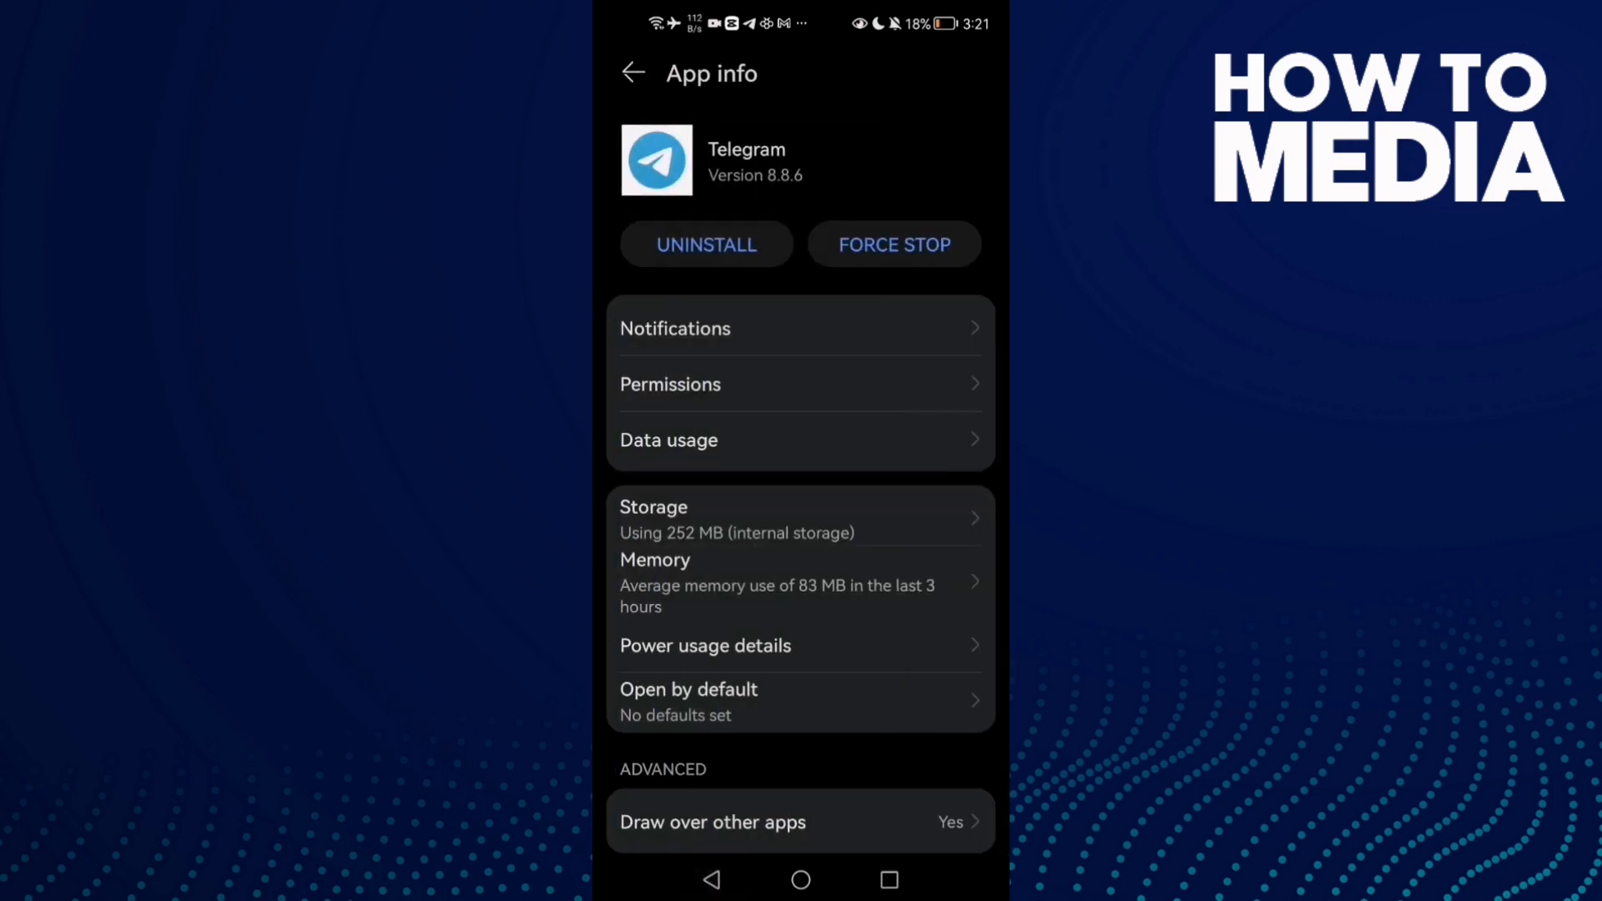
# - Toggle Power Saving mode on then off in Battery settings, then show the recent-apps overview
pyautogui.click(632, 72)
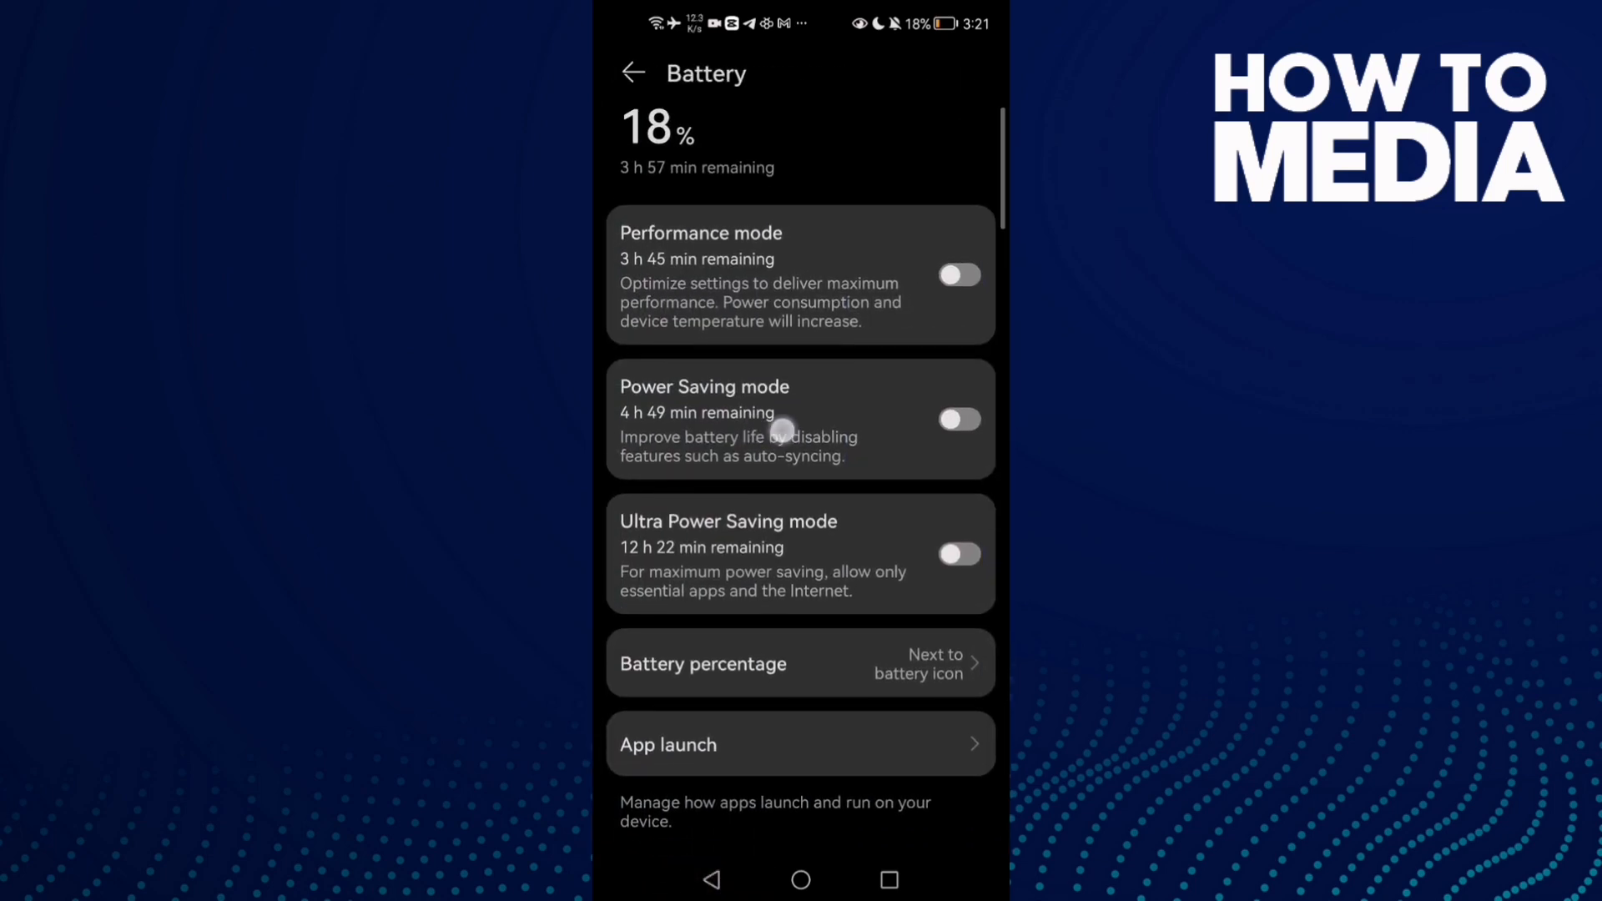
pyautogui.click(958, 419)
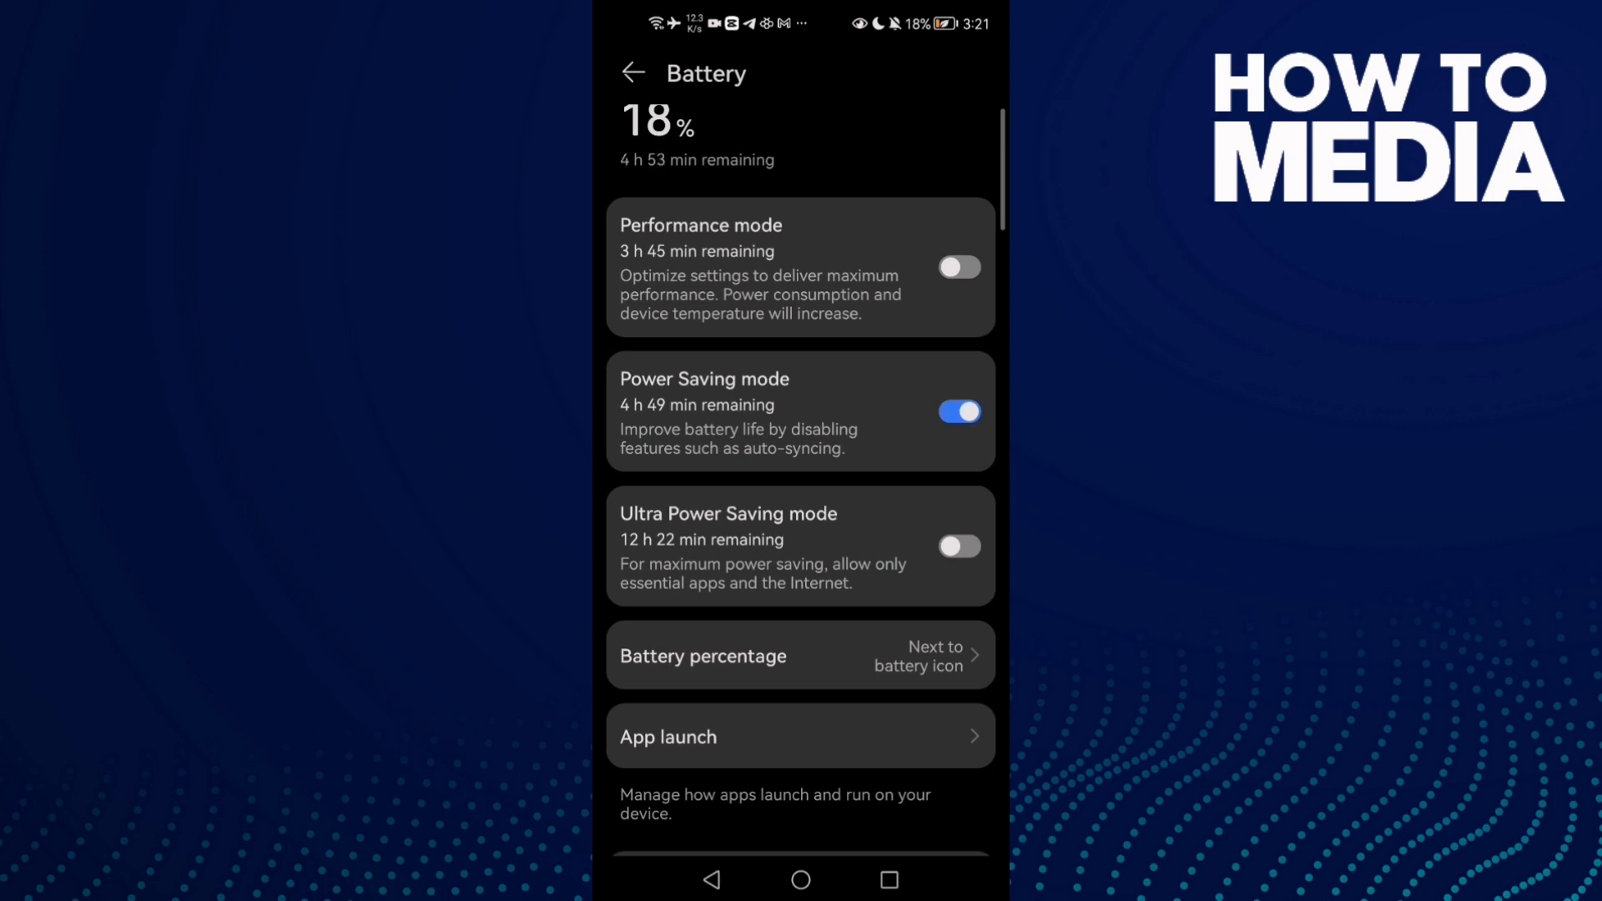
pyautogui.click(957, 411)
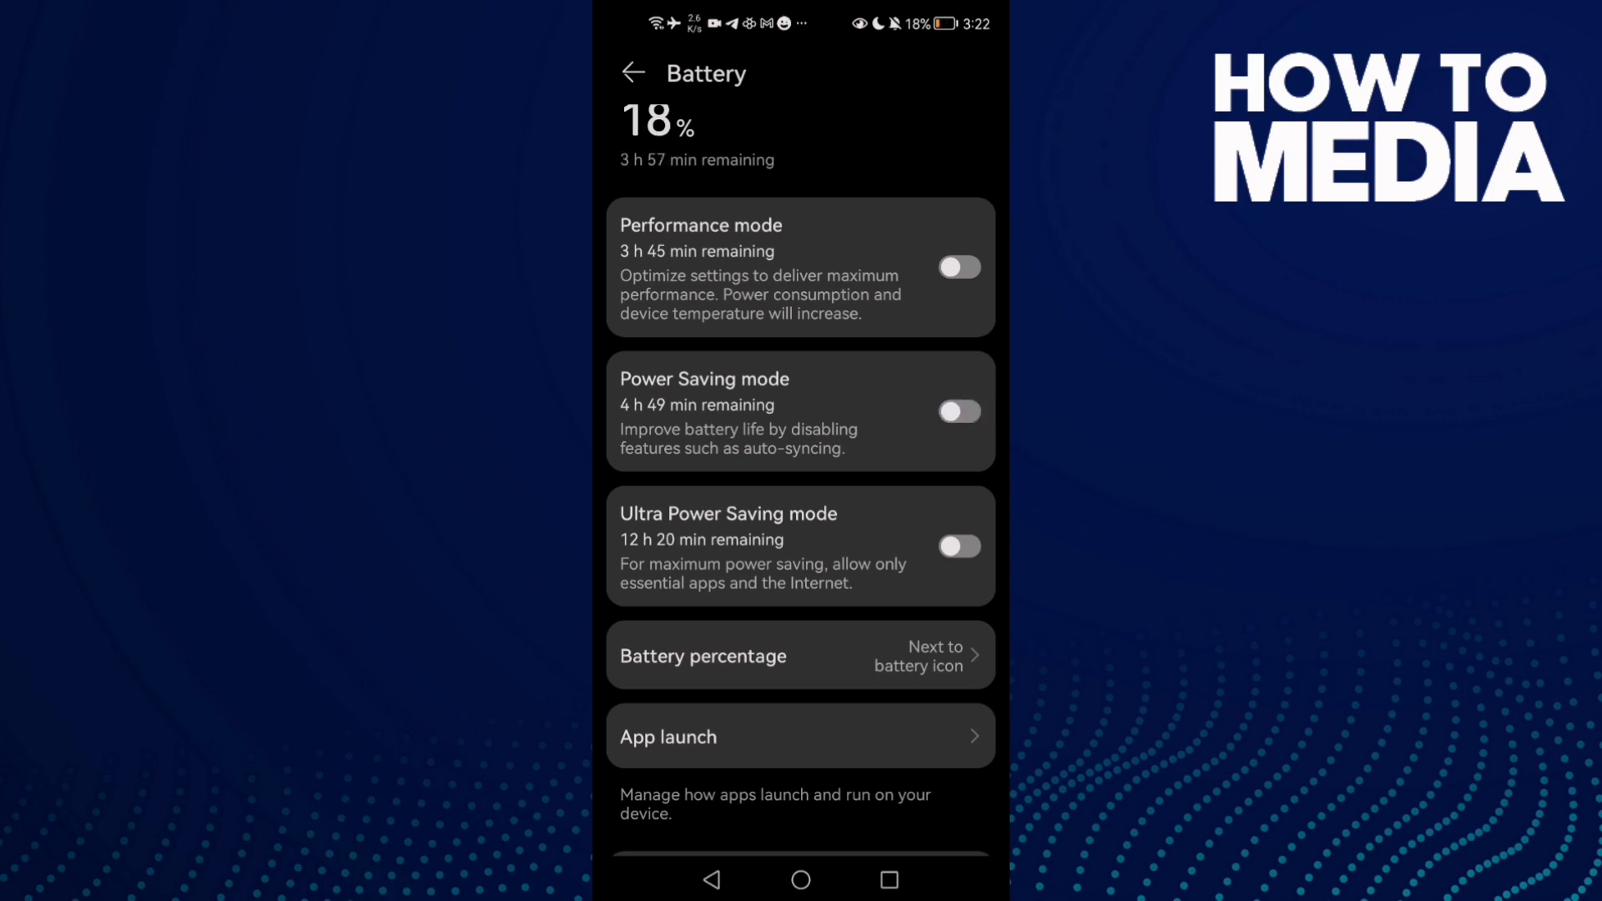
pyautogui.click(632, 72)
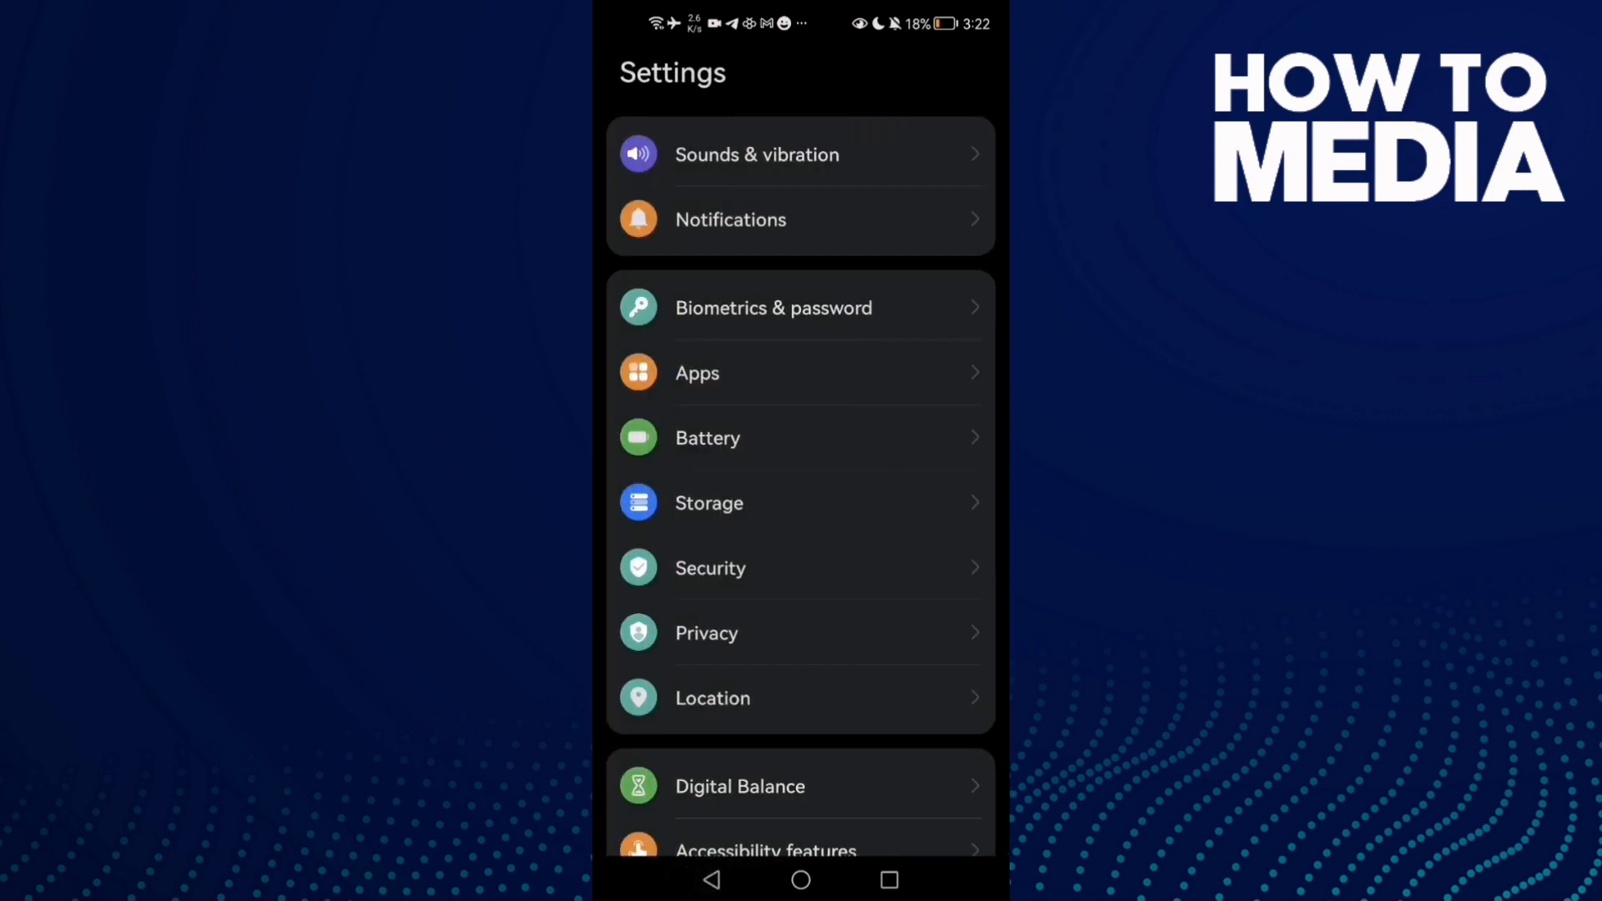
pyautogui.click(888, 879)
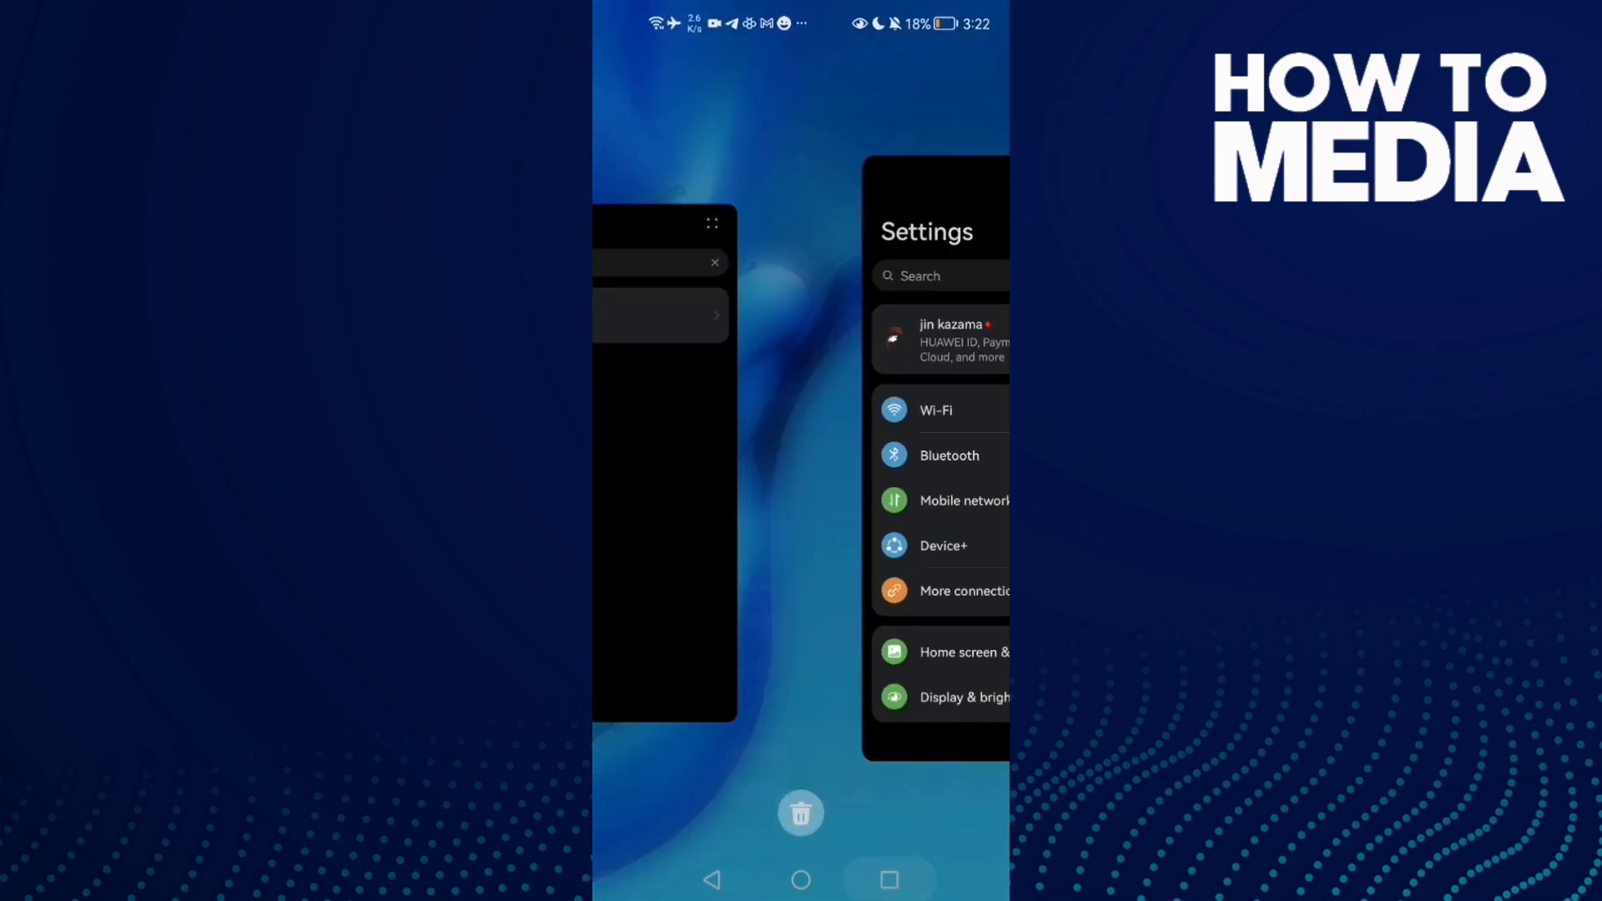